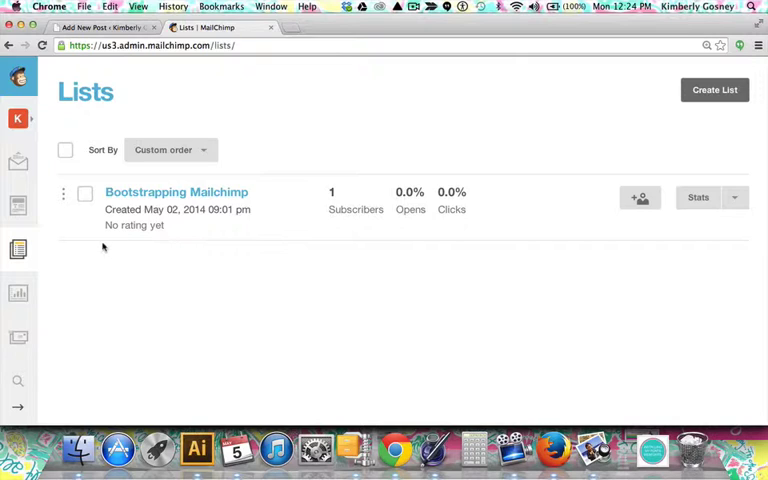
mouse_move(116, 278)
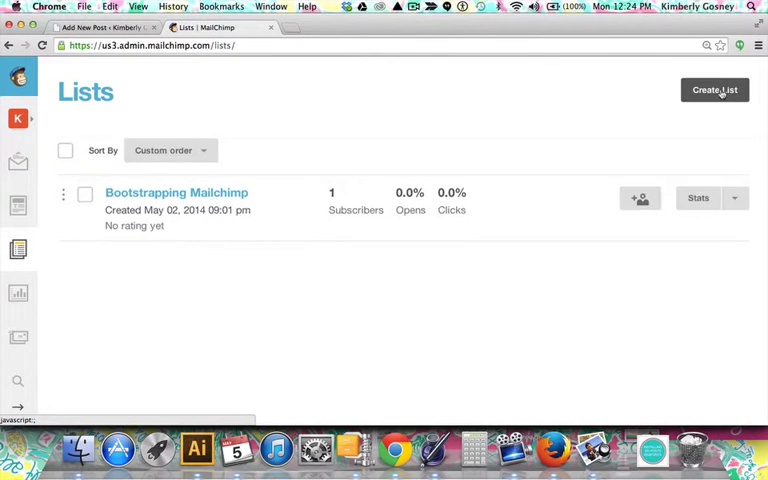
Step: Start a brand-new list (not groups) from the Lists page
left_click(716, 90)
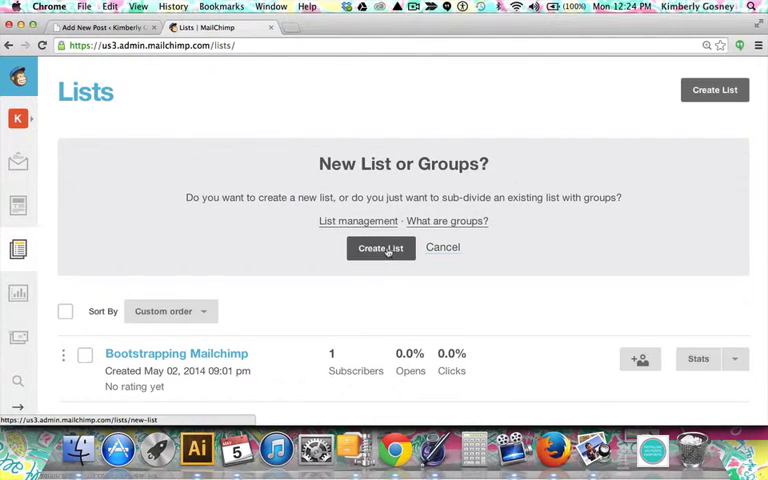
left_click(380, 248)
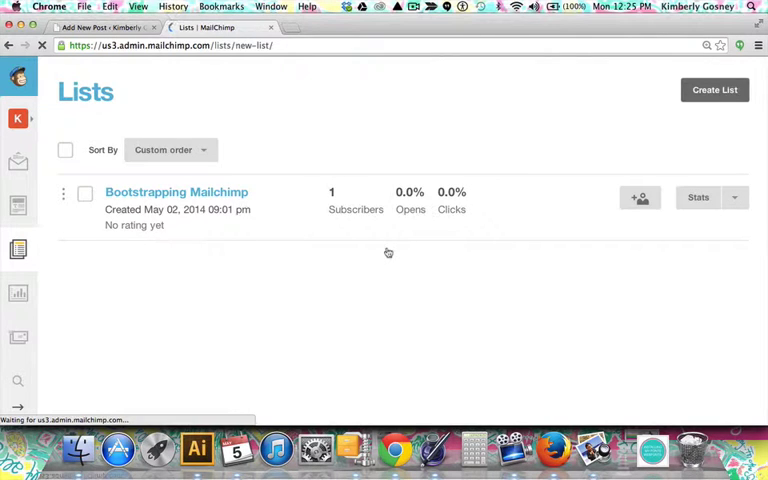
left_click(714, 88)
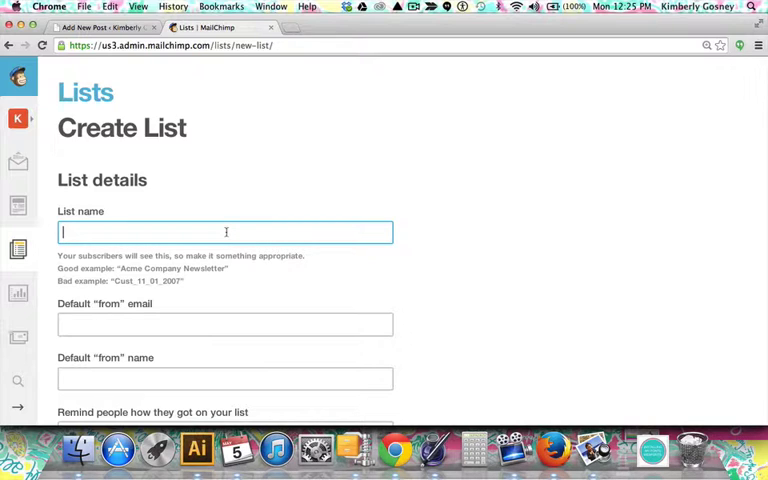
Step: Name the list 'Bootstrapping Mailchimp' and enter the default from email
type("Bootst")
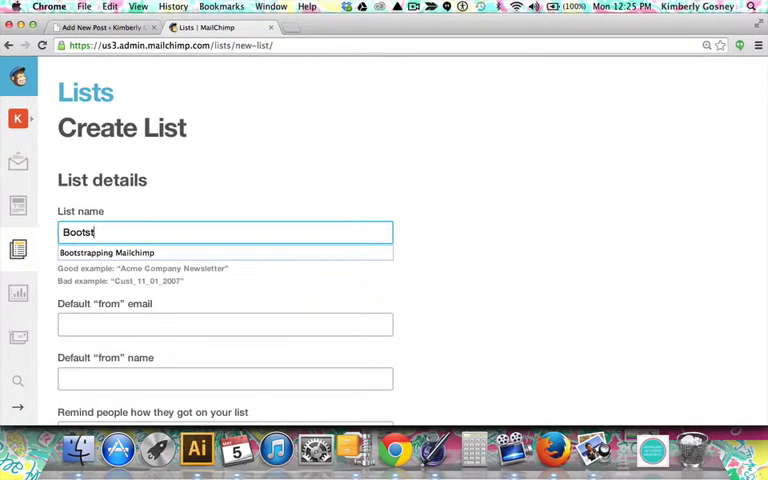
type("rappers")
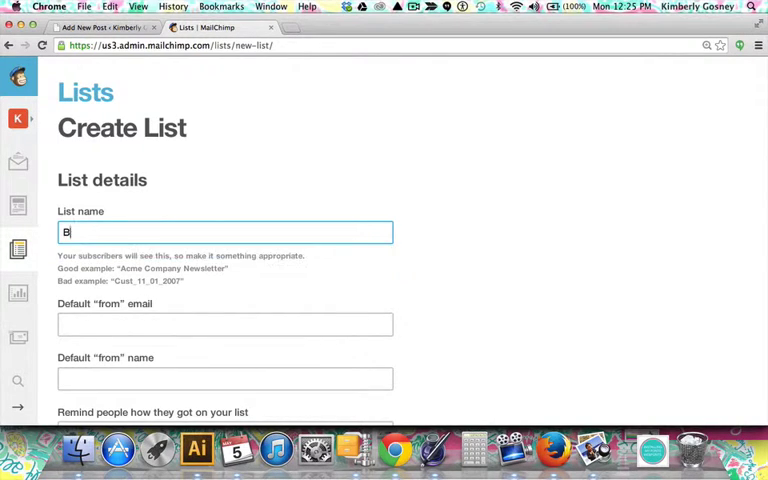
type("ootstrapping Mailchimp")
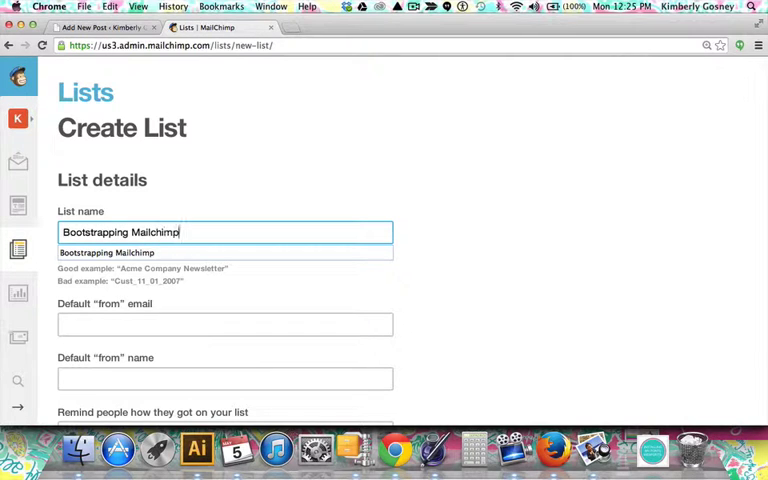
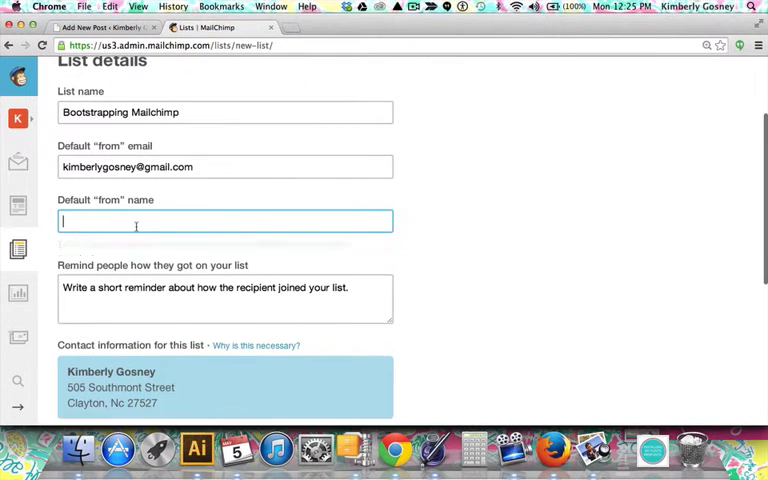
Step: Set the default from name to 'Bootstrapping Mailchimp'
type("Kimberl")
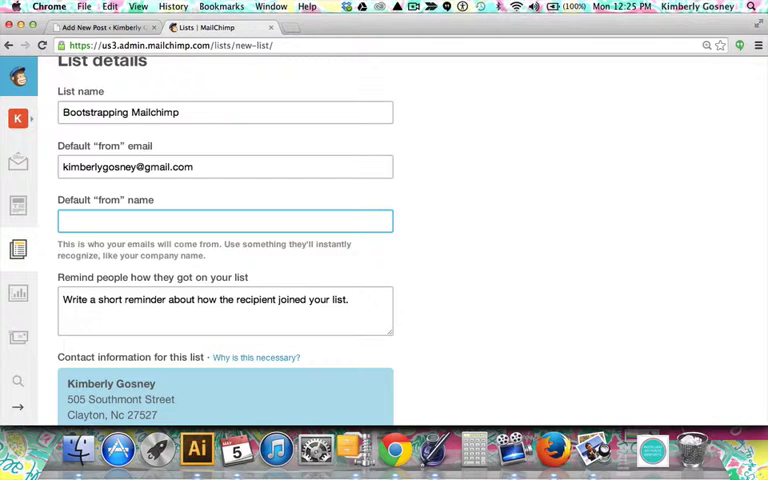
type("Bootstrapping Mailchimp")
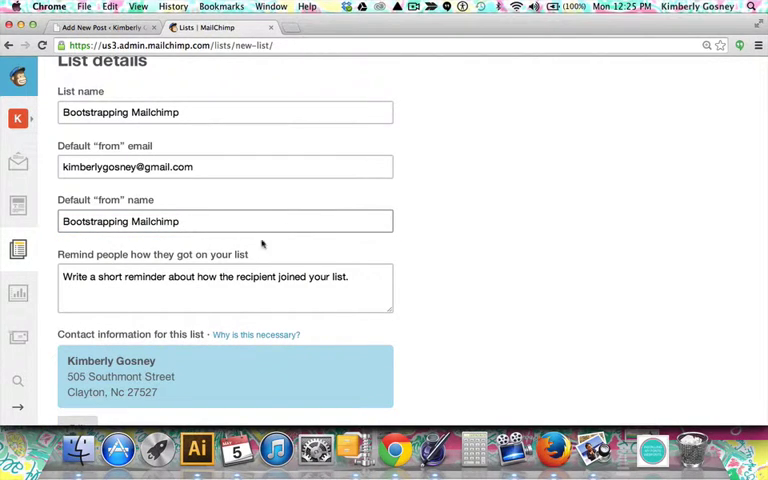
Step: Write the subscription reminder beginning 'You're on this list because you love...'
left_click(224, 288)
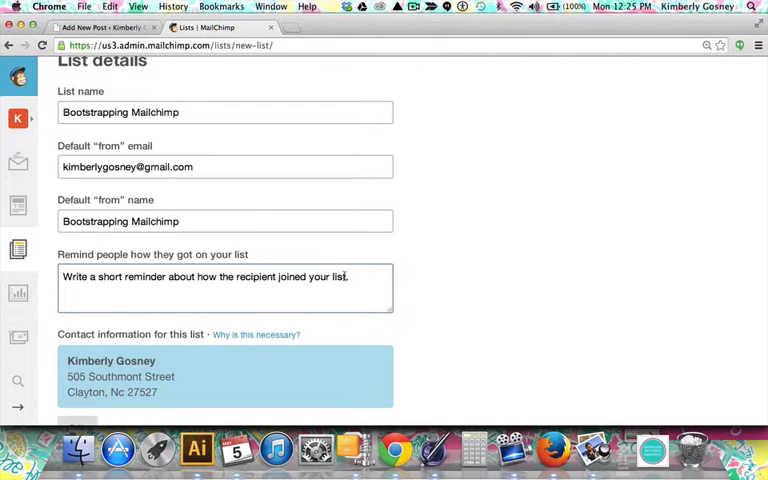
left_click(224, 288)
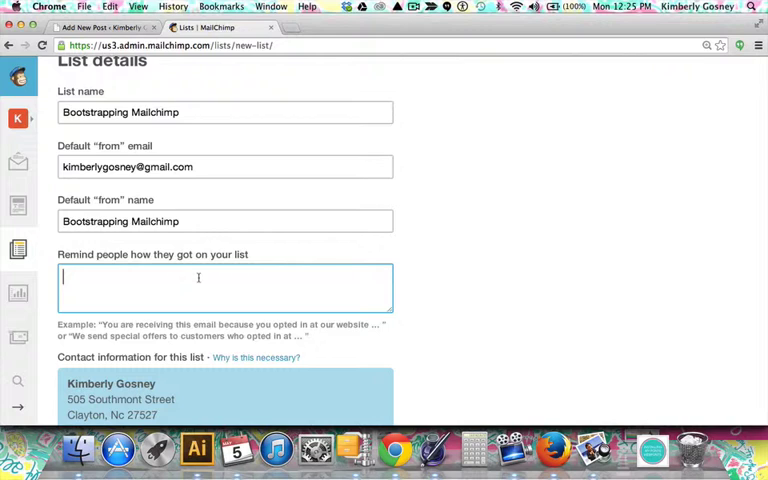
type("You're on this list beca")
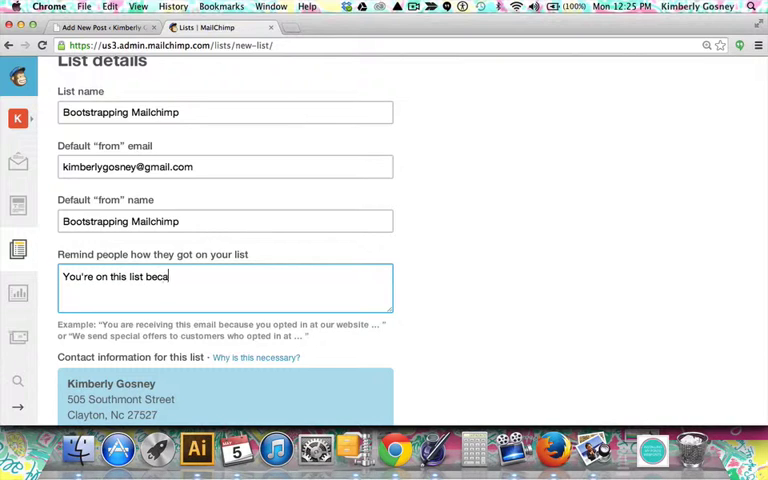
type("use you love and adore hearing from me.")
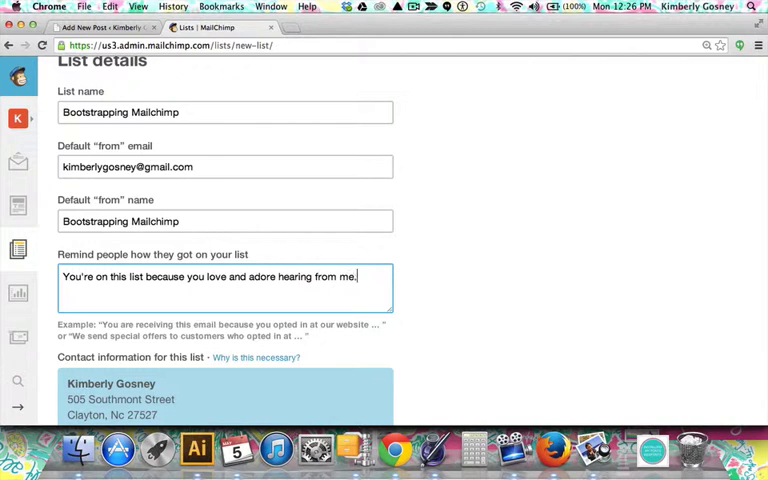
scroll("down", 3)
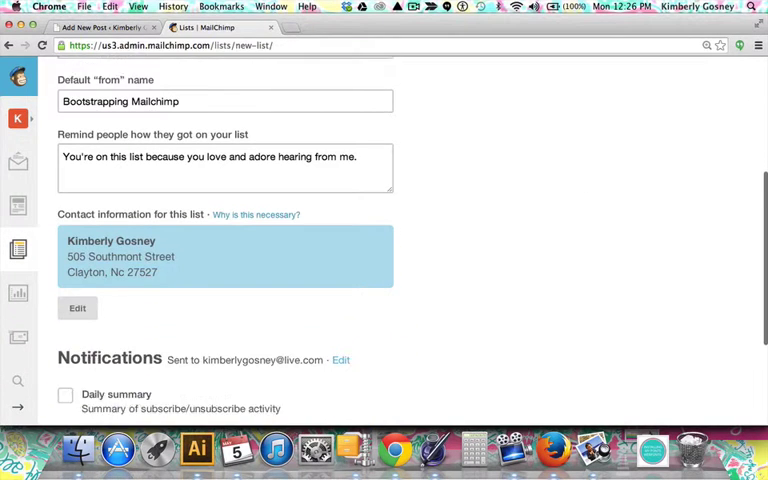
scroll("down", 3)
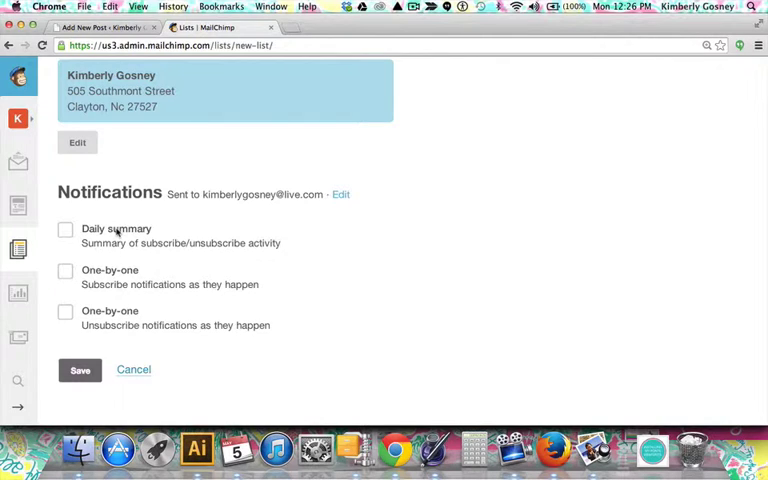
mouse_move(112, 268)
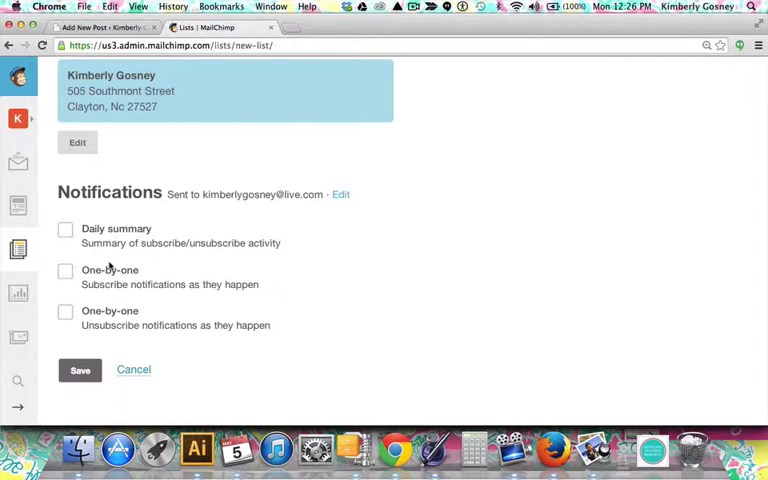
mouse_move(128, 352)
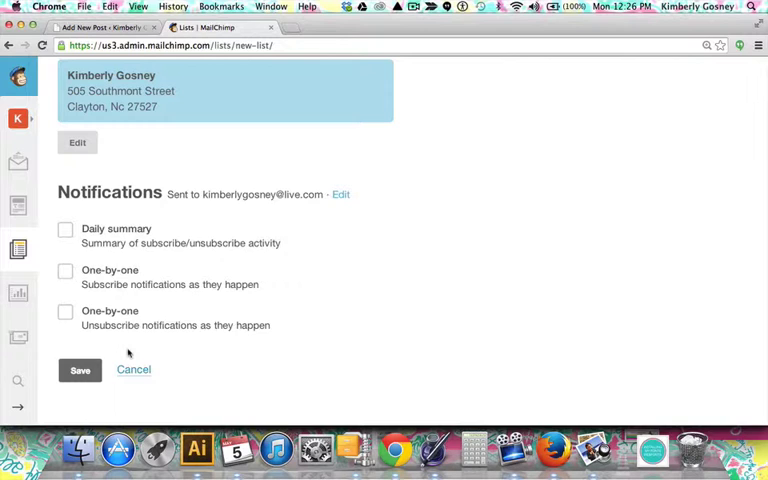
mouse_move(108, 244)
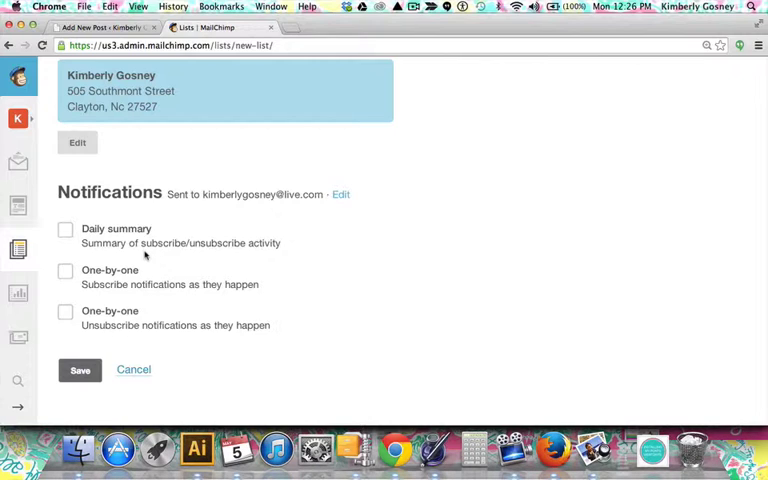
mouse_move(114, 296)
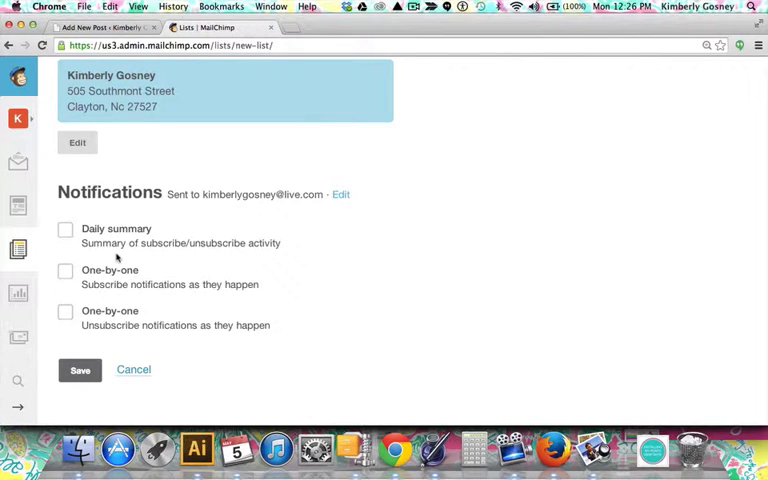
mouse_move(290, 230)
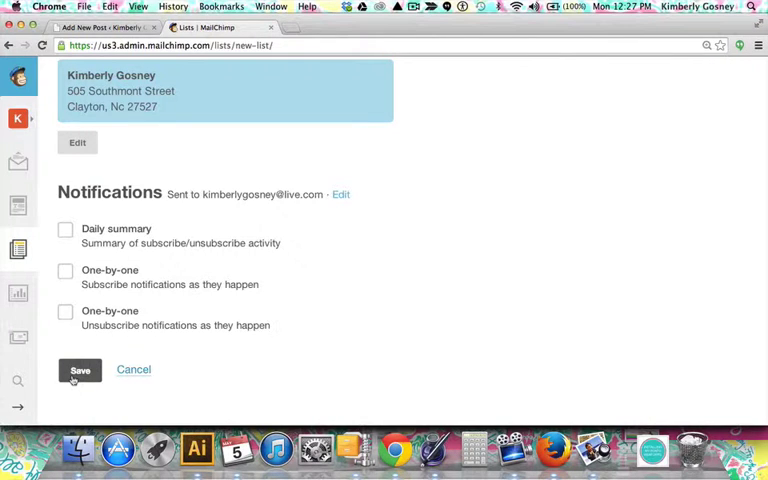
Step: Save the form to create the list and view its empty subscribers page
left_click(80, 370)
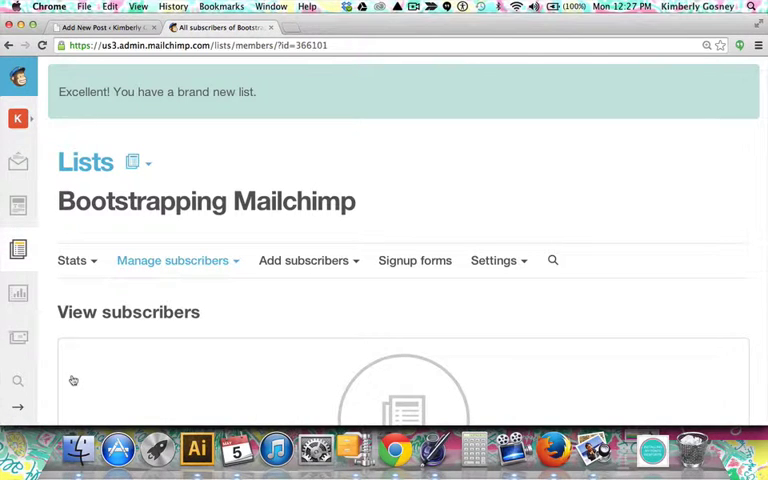
scroll("down", 3)
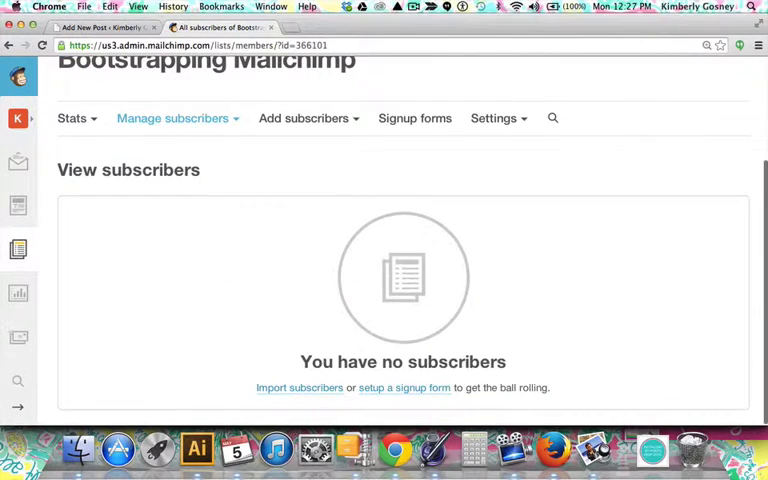